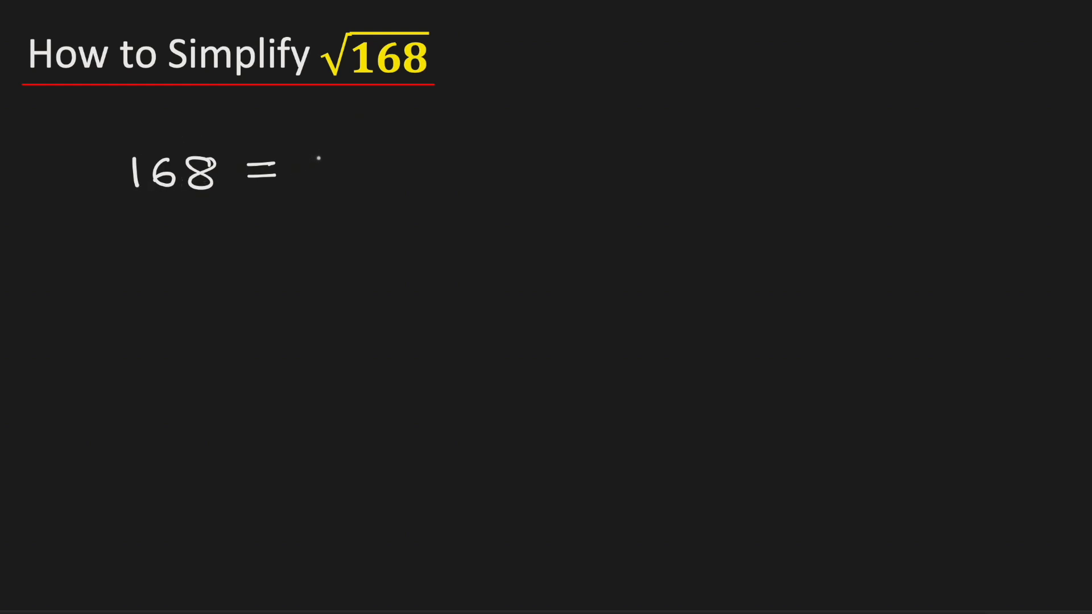
Handwrite '4 × 42' under the root so √168 reads as √(4 × 42).
text(4 x)
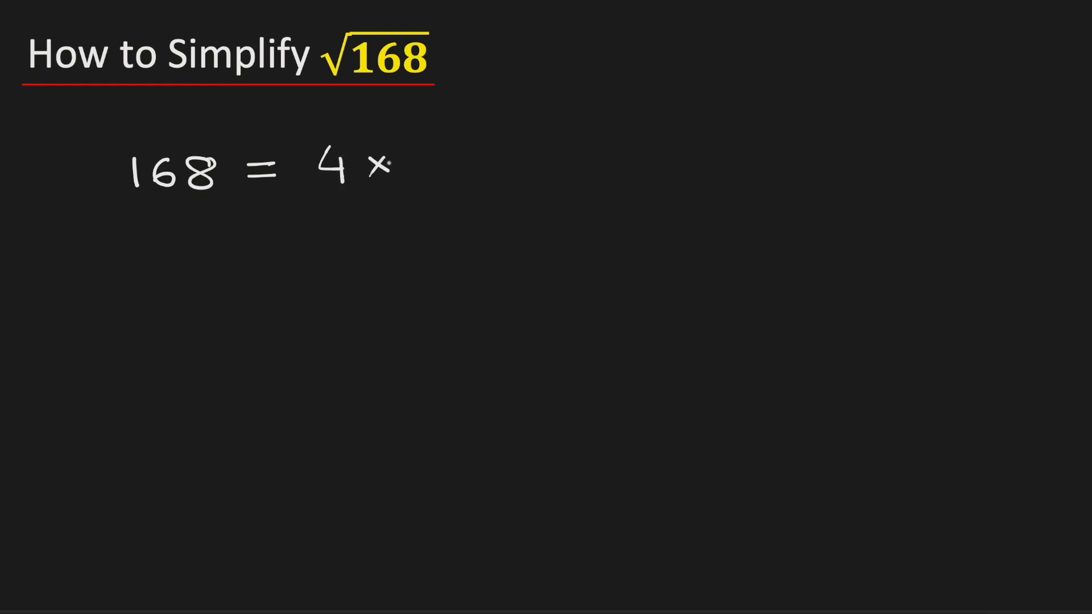
text(42)
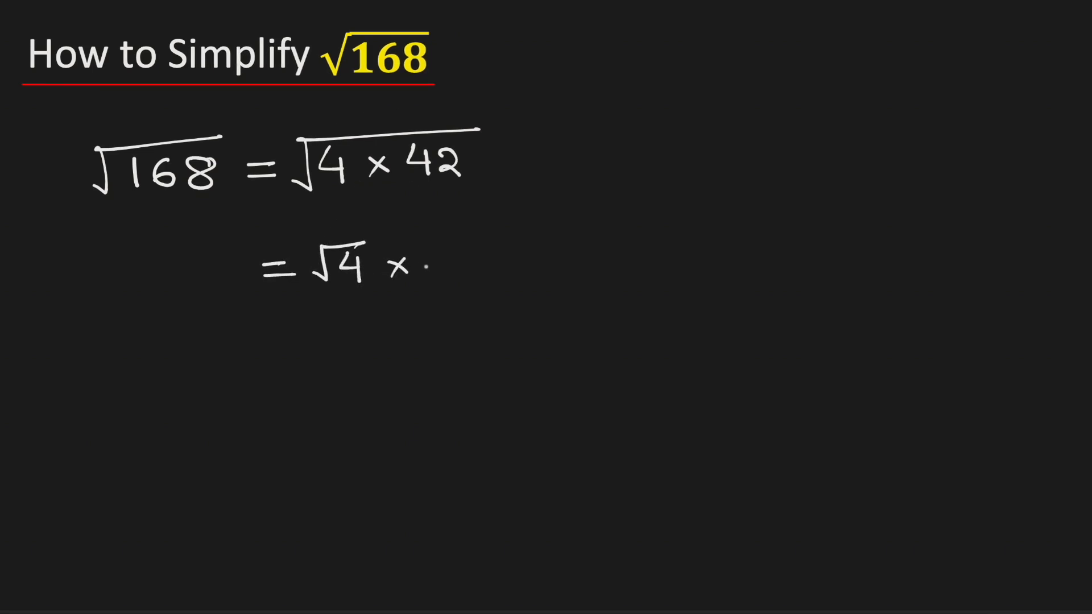
Complete the second line as '= √4 × √42' and start the next equals line.
text(√42)
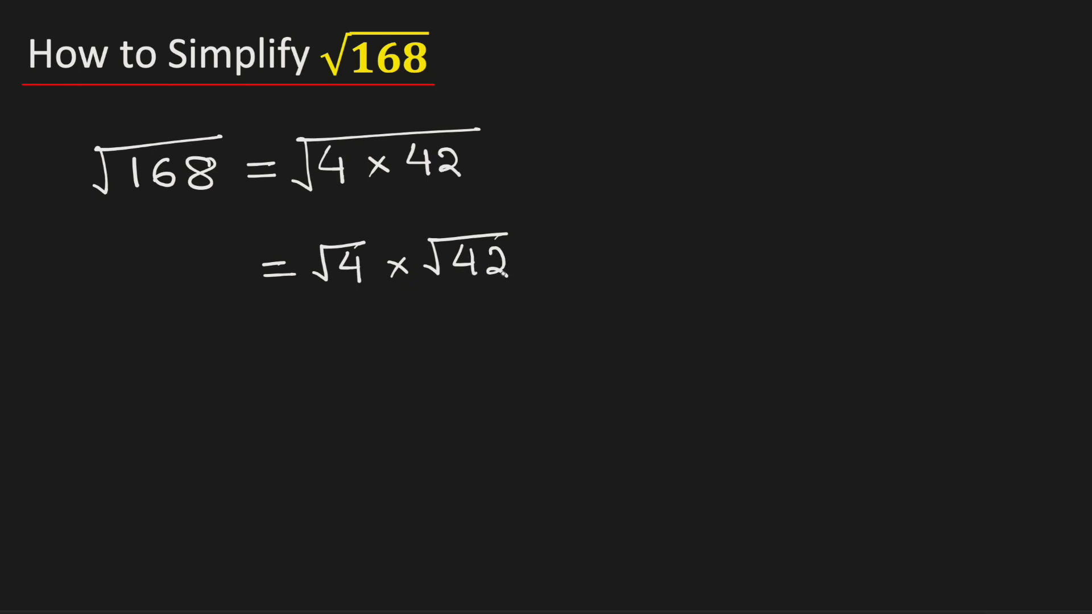
click(283, 387)
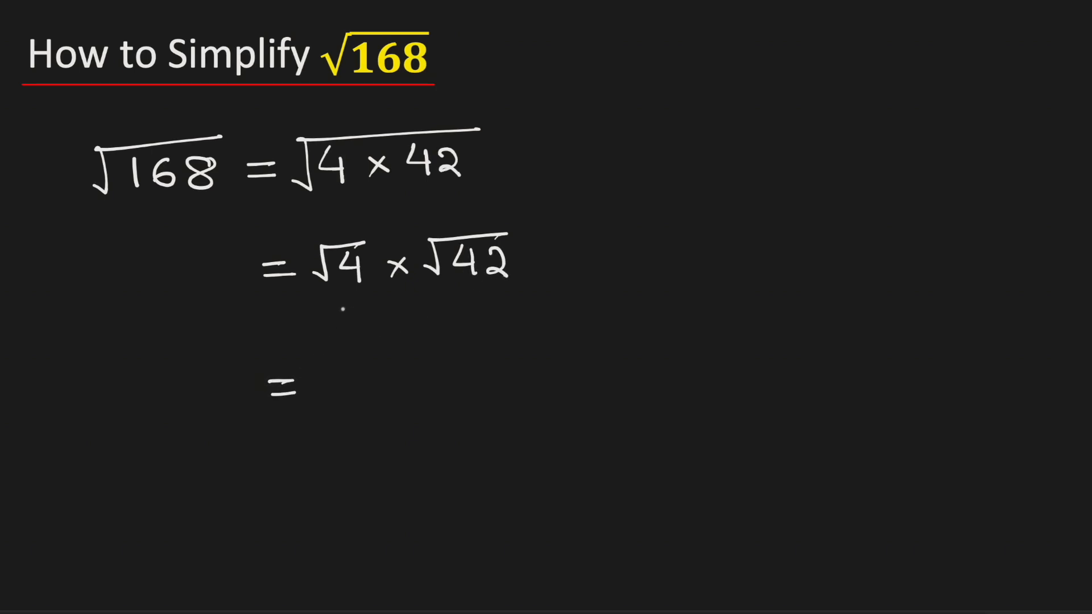
Handwrite '= 2 × √42' on the third line and begin a fourth line with '='.
text(2 ×)
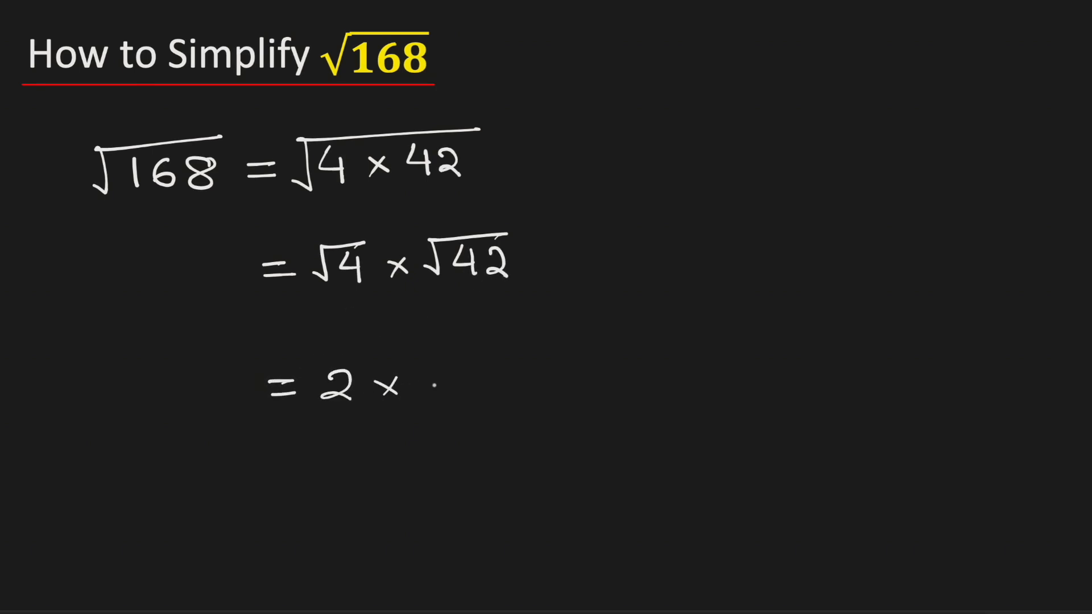
text(√42)
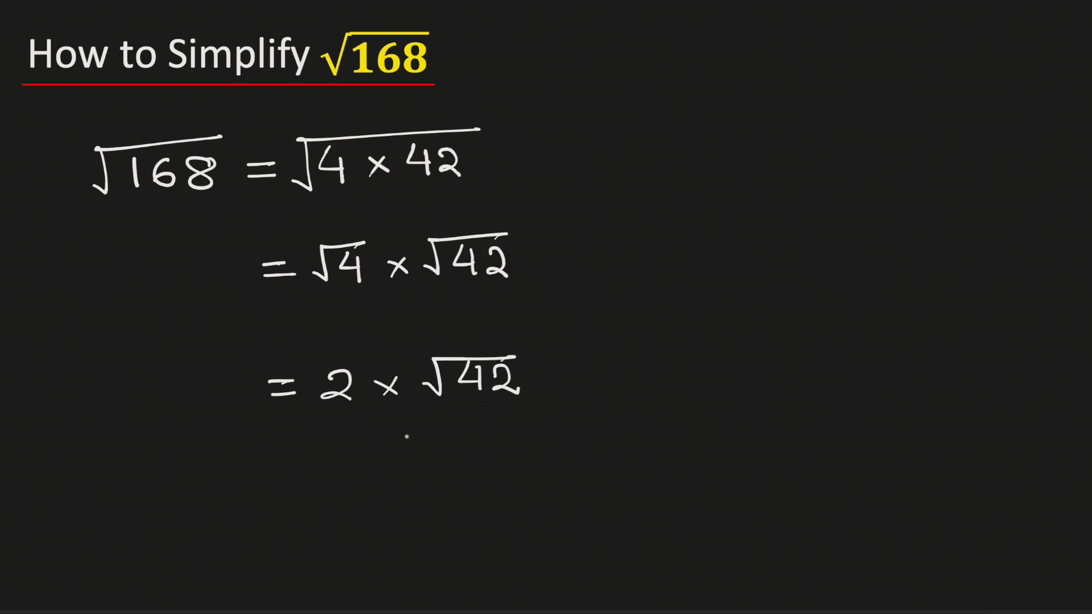
text(=)
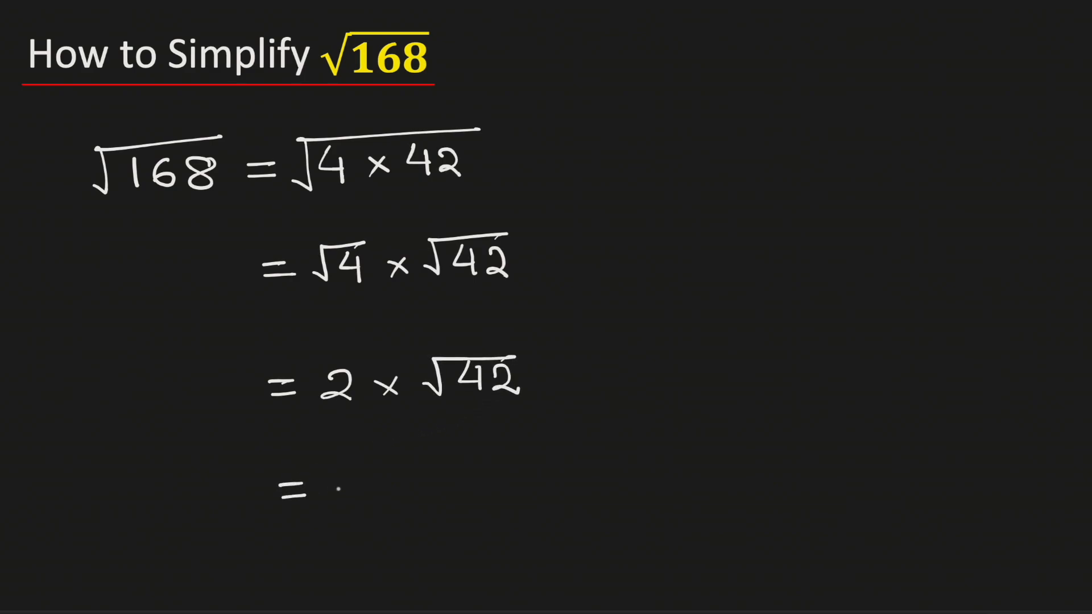